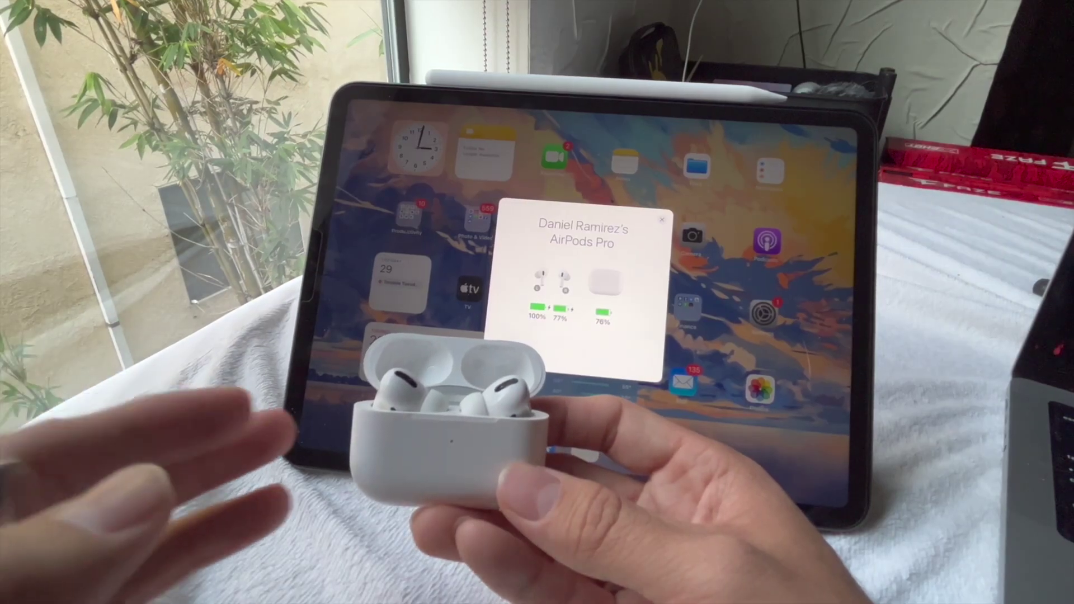
# Dismiss the AirPods Pro battery card (100%, 77%, case 79%) by tapping outside it
pyautogui.click(660, 218)
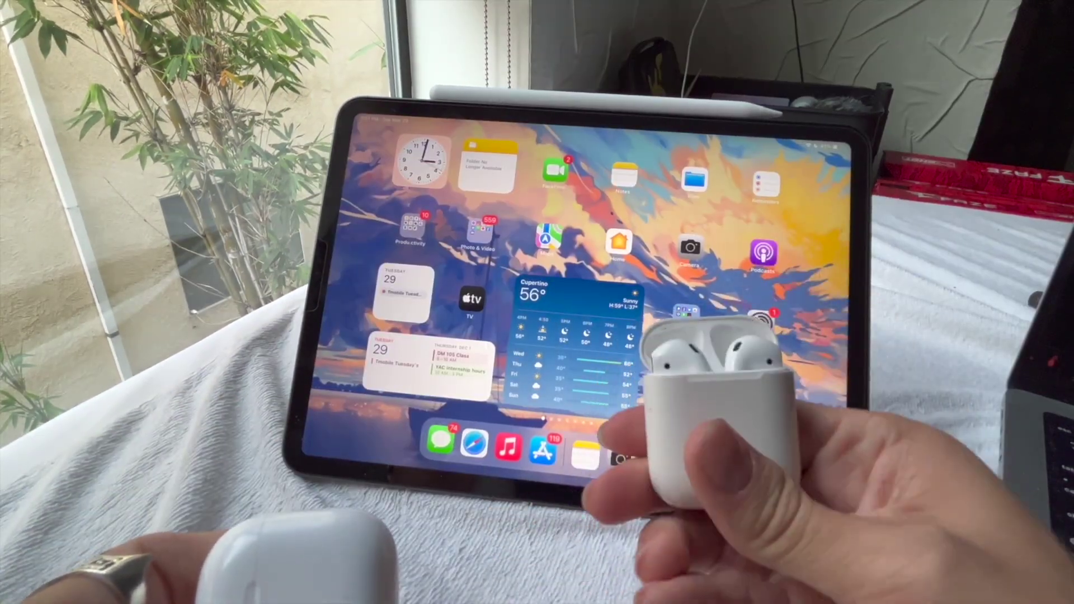